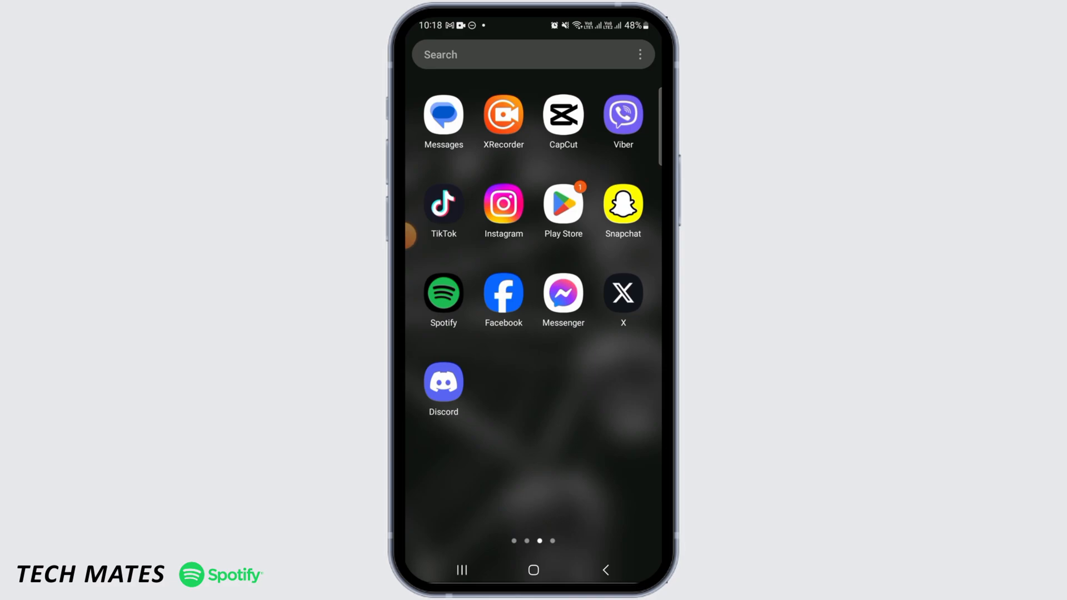
Leave the app drawer and go back to the Ferris wheel home screen.
left_click(533, 570)
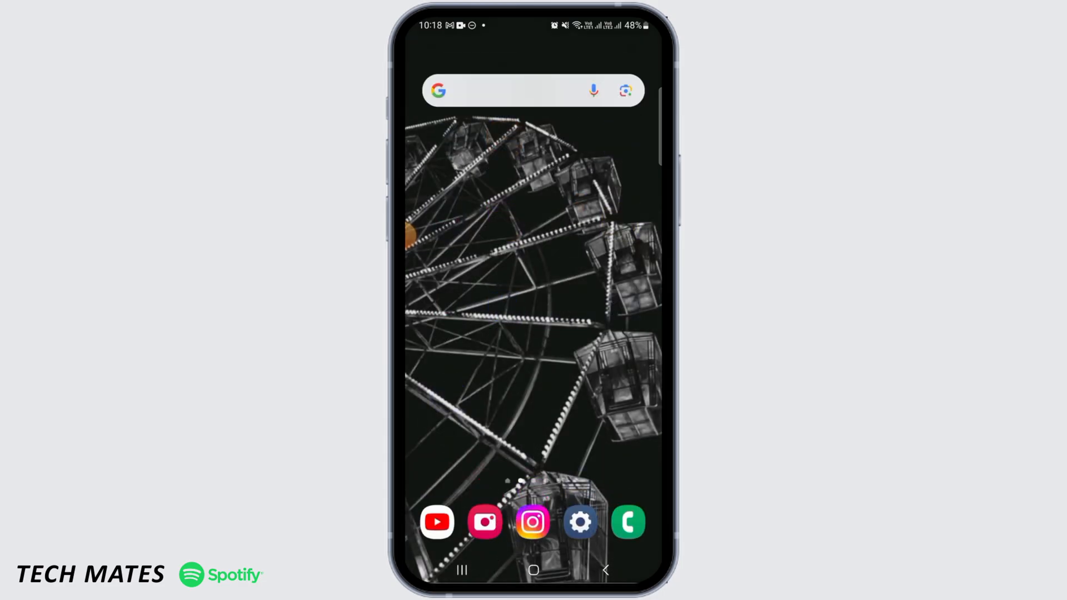
left_click(518, 91)
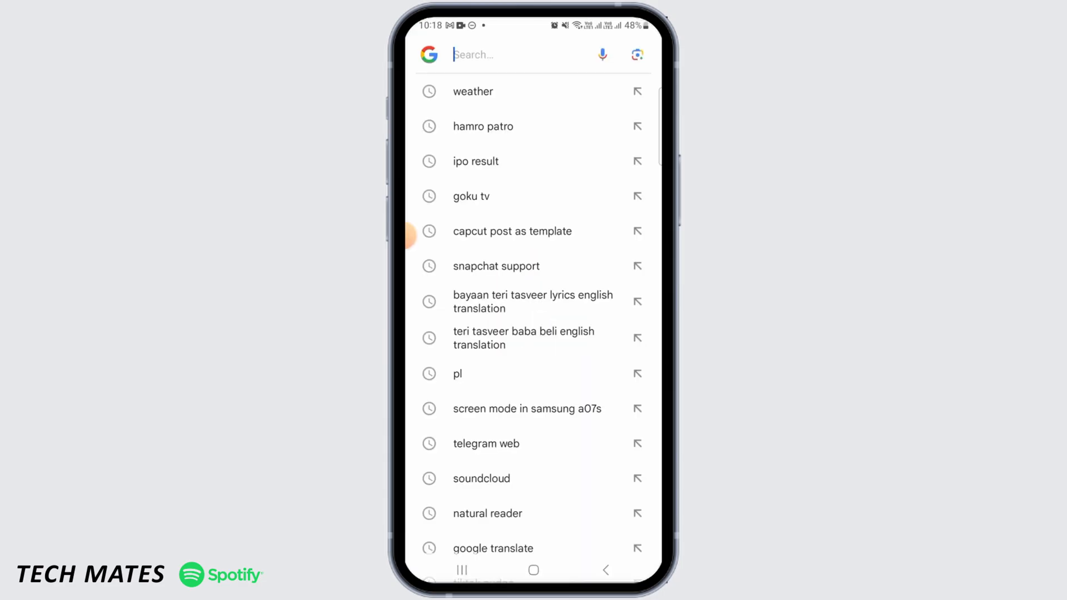
type("fast")
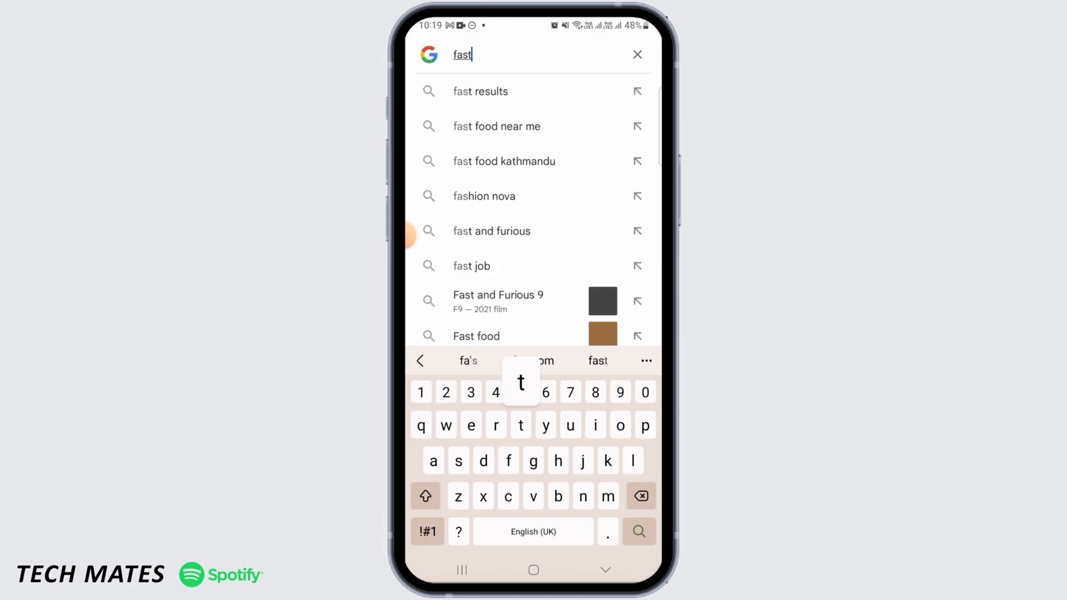
left_click(637, 531)
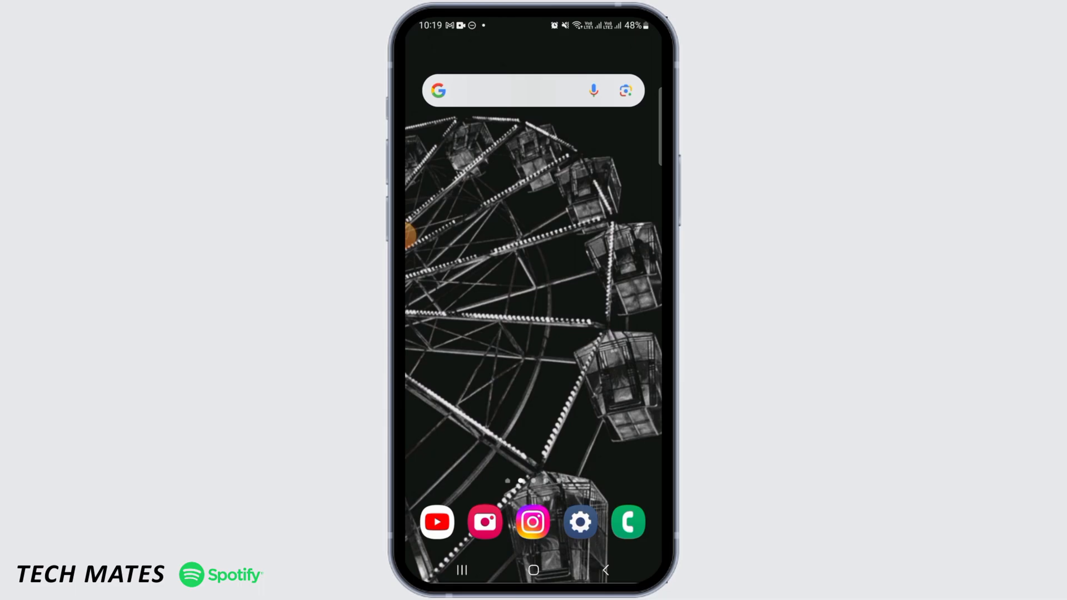
Launch the phone's Settings and scroll down the settings list toward Apps.
left_click(579, 522)
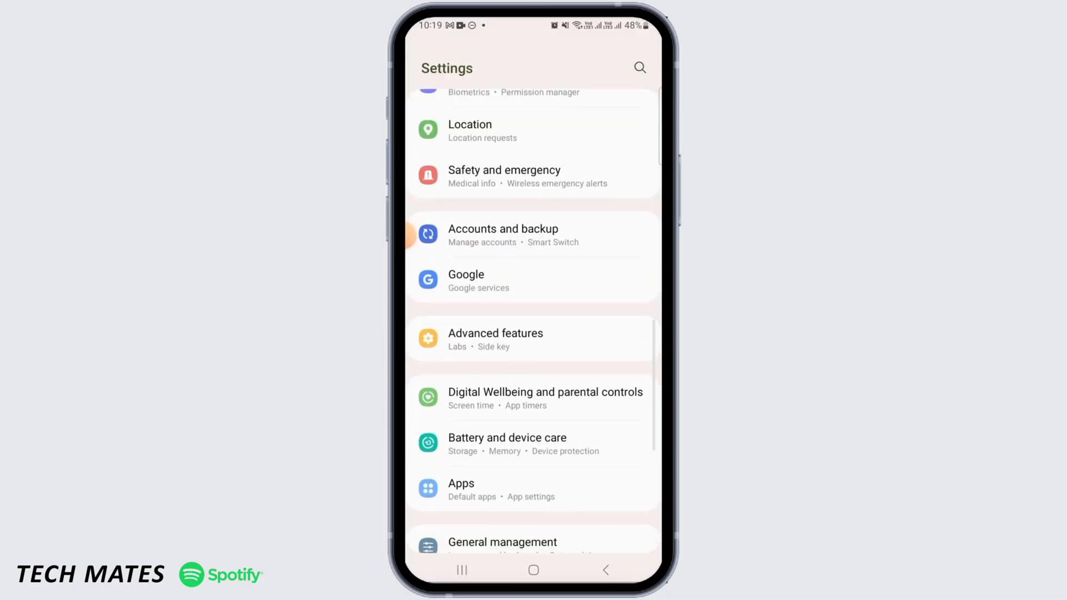
scroll("down", 3)
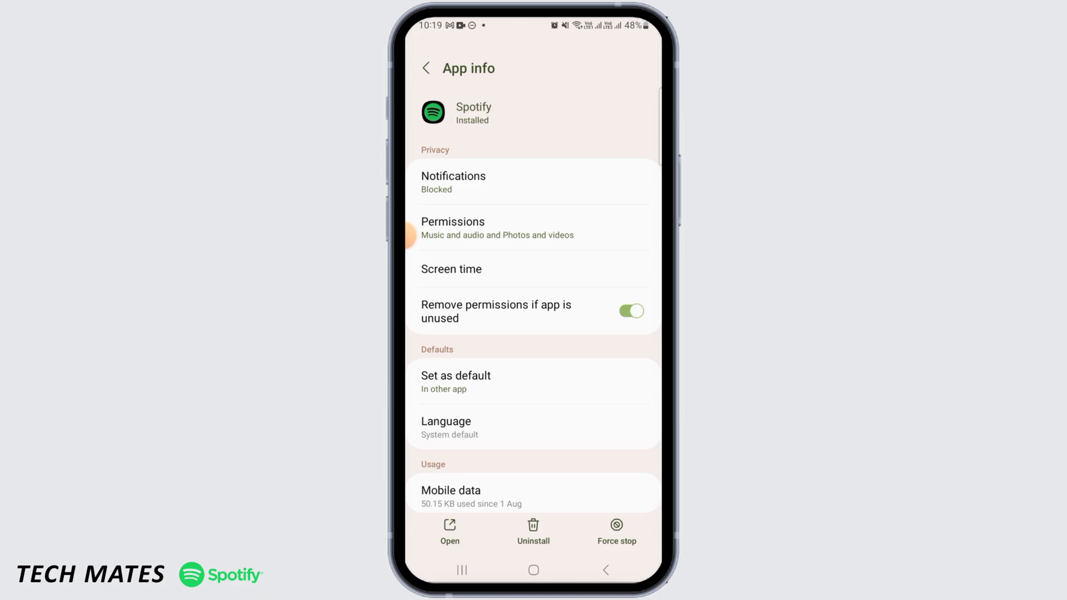
Allow Spotify notifications and microphone access only while using the app.
left_click(453, 227)
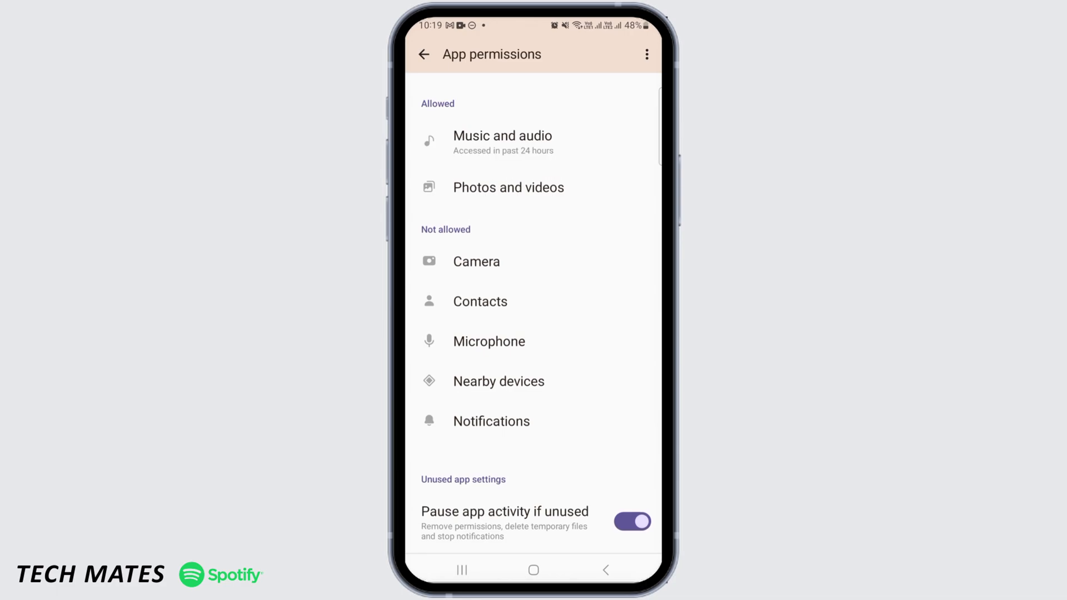
left_click(490, 421)
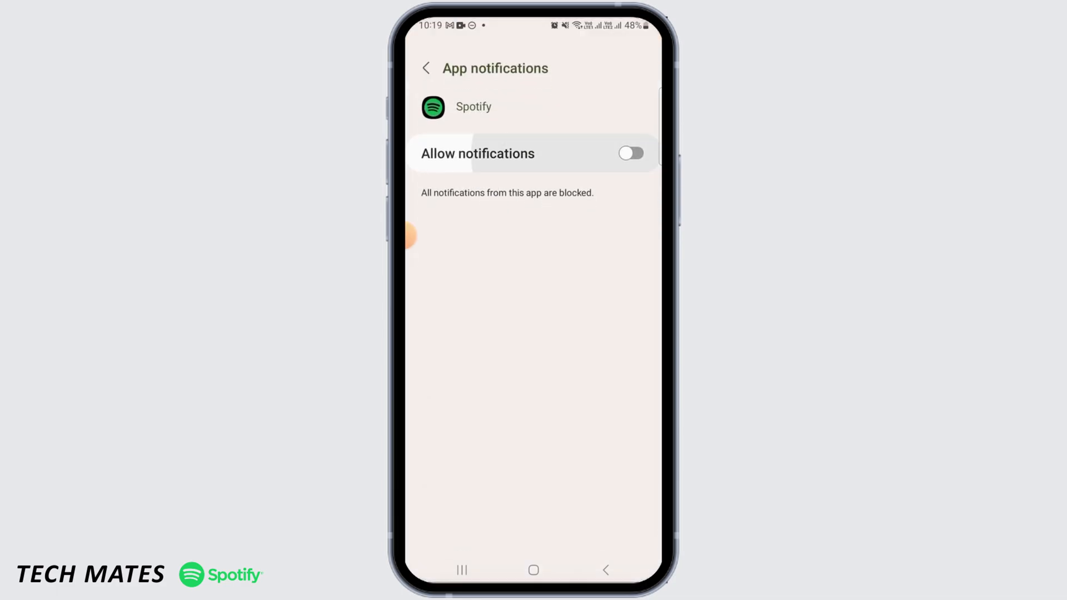
left_click(424, 67)
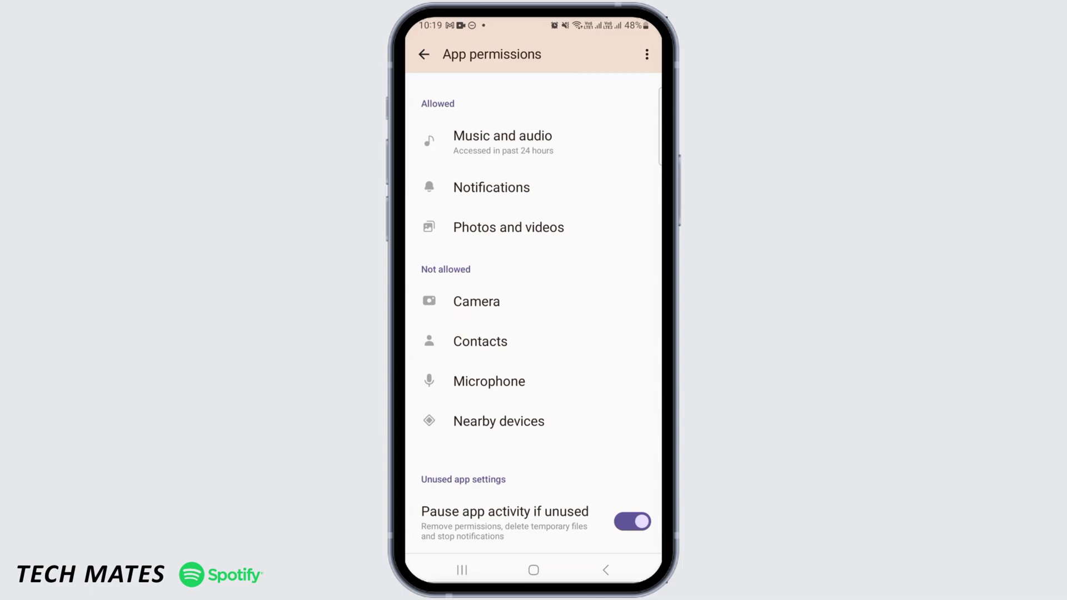
left_click(488, 381)
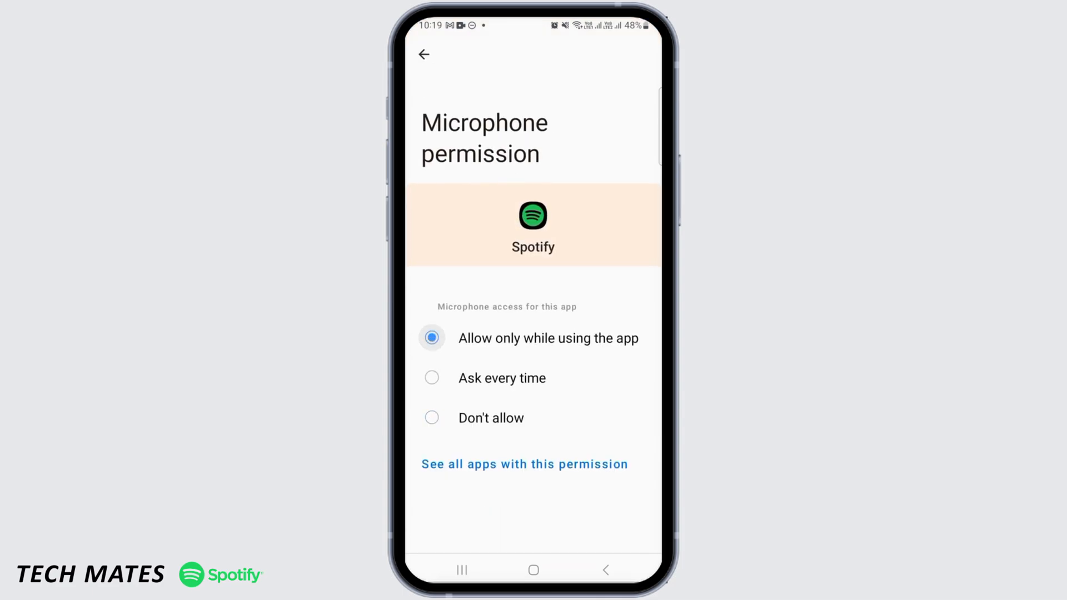
left_click(423, 54)
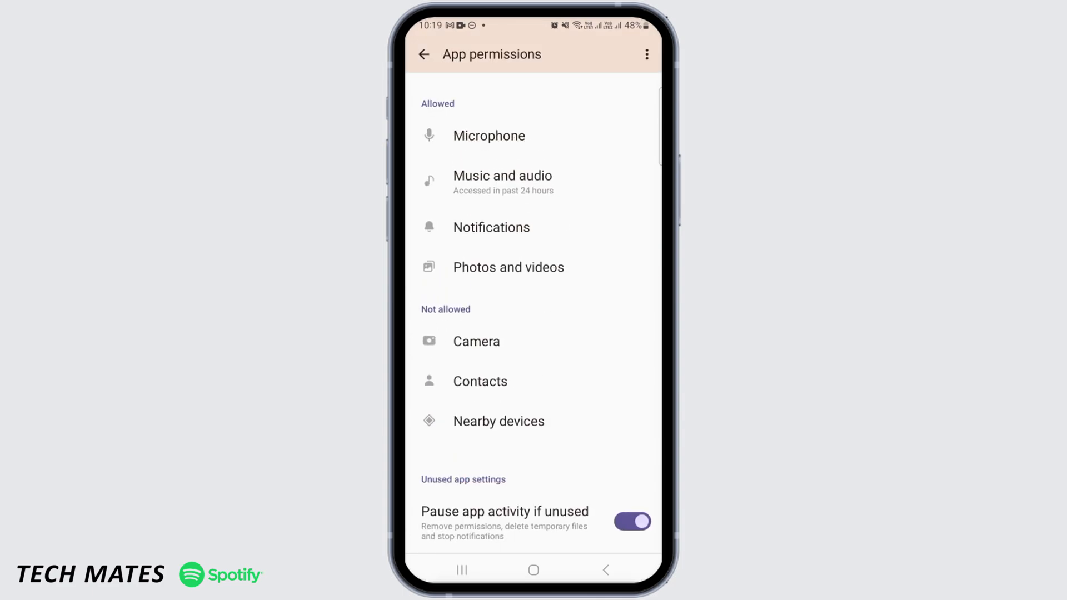
left_click(423, 55)
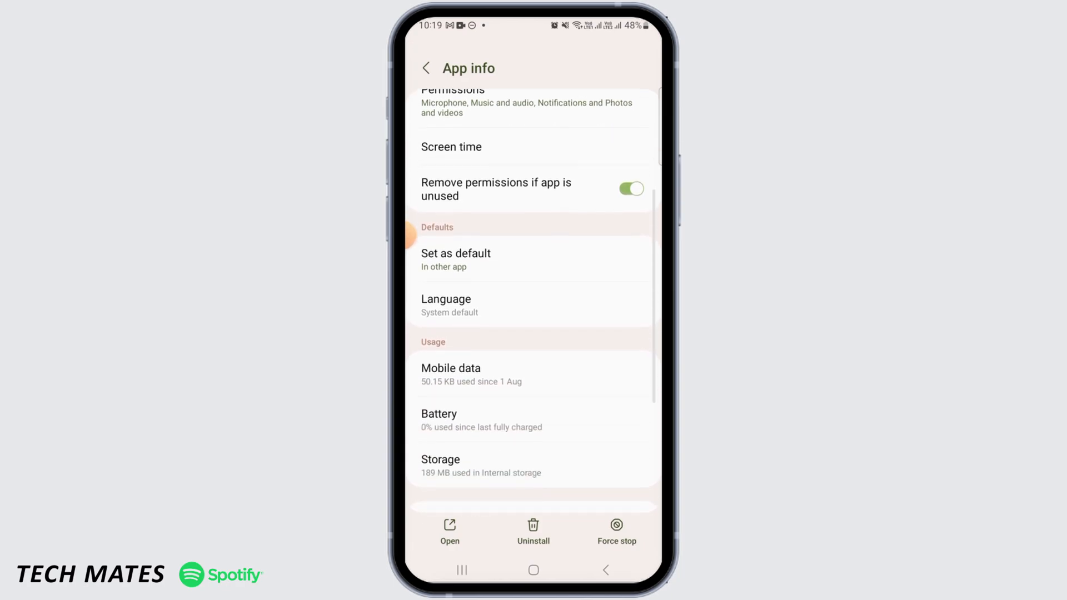
Clear Spotify's cache to 0 B and confirm Delete for its app data.
left_click(440, 458)
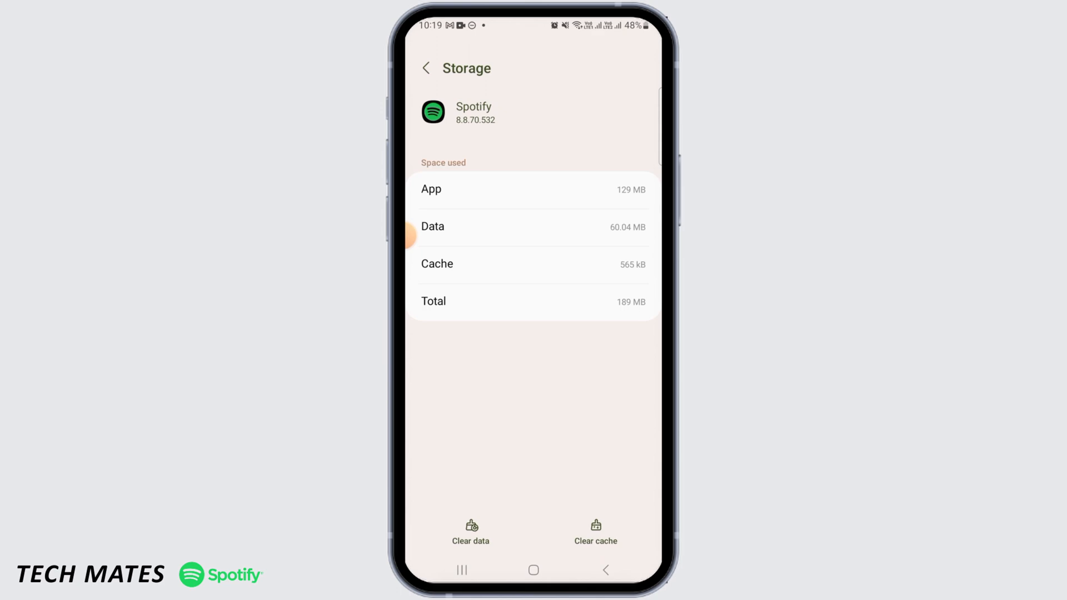
left_click(595, 530)
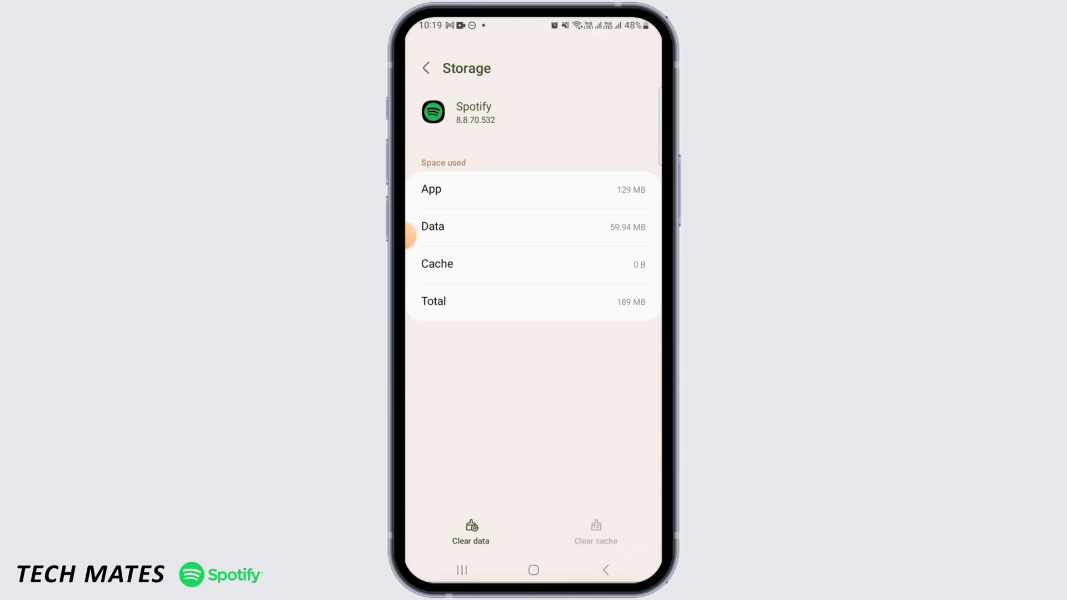
left_click(470, 533)
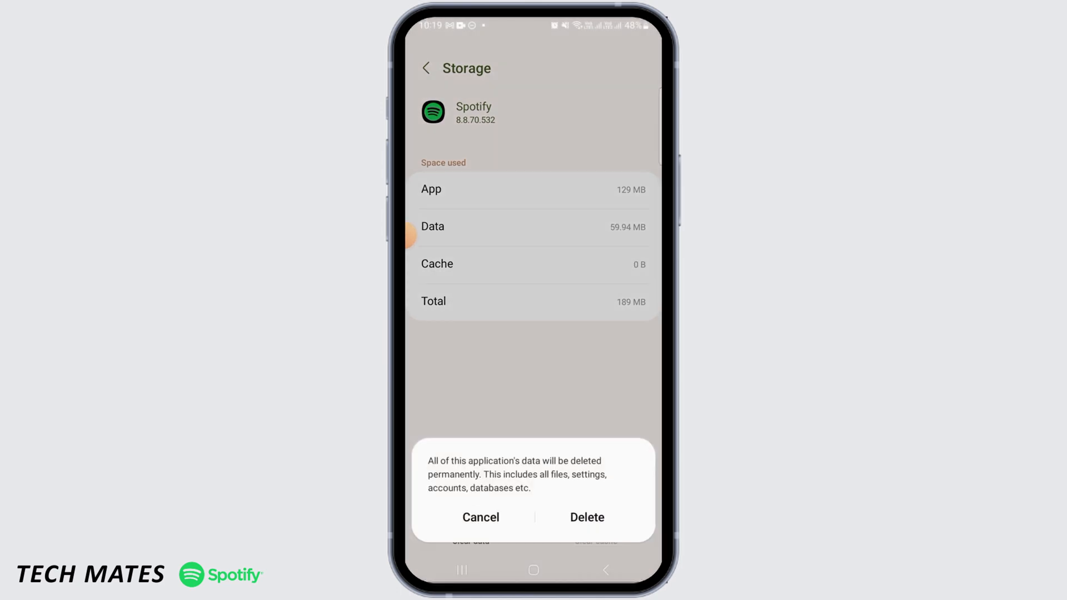
left_click(480, 517)
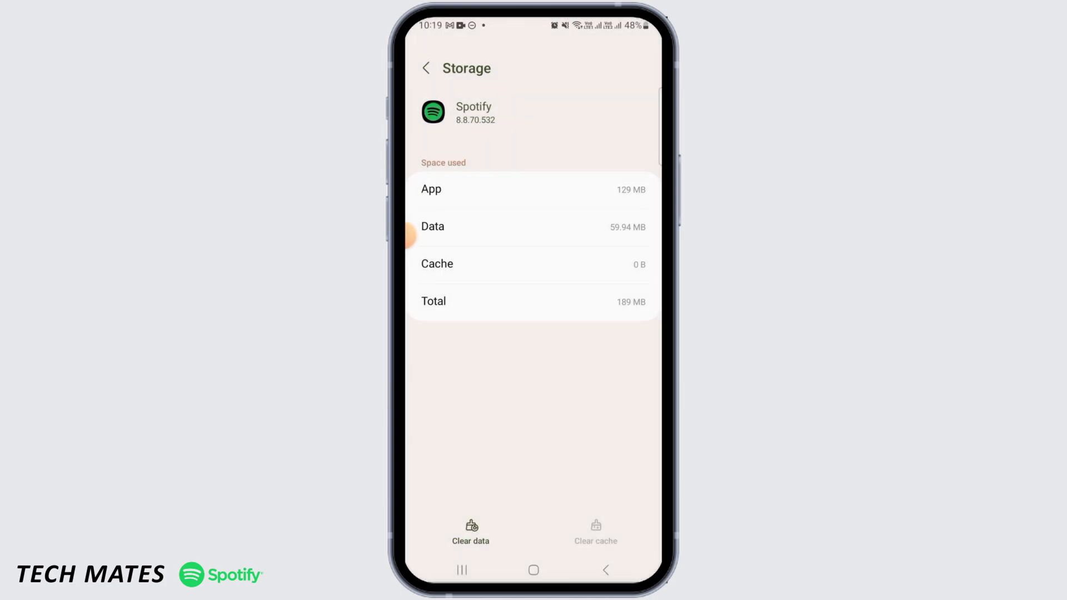
left_click(424, 68)
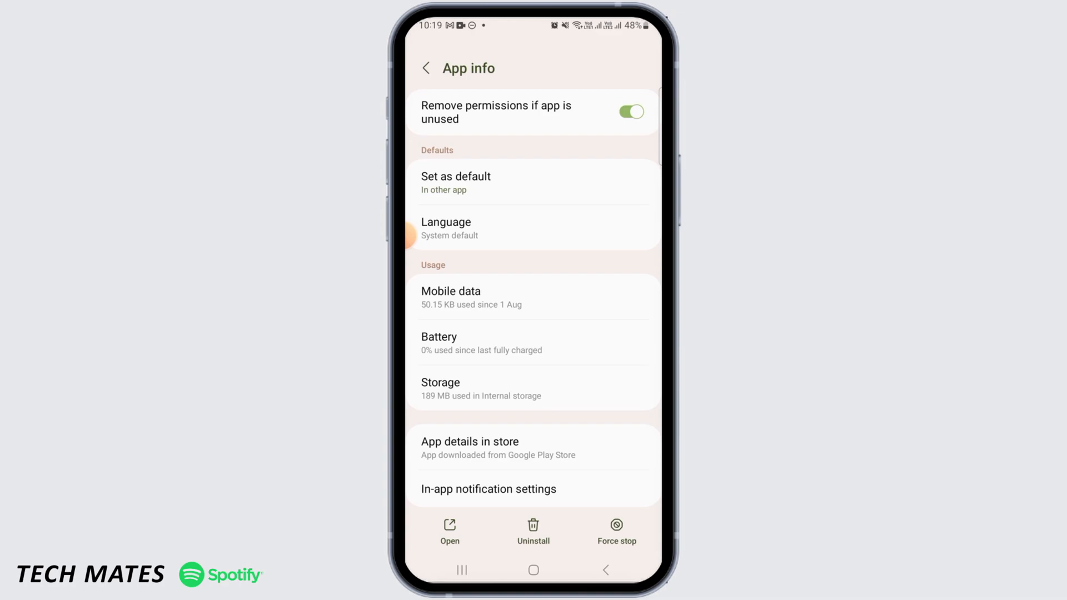
Turn on Open supported links for Spotify under Set as default.
scroll("down", 3)
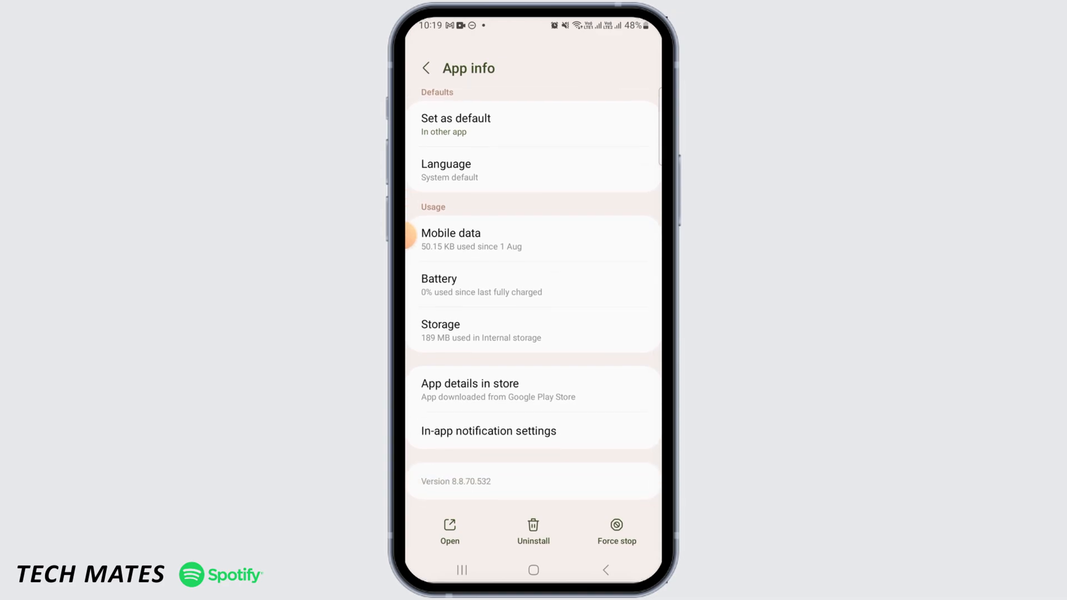
scroll("up", 3)
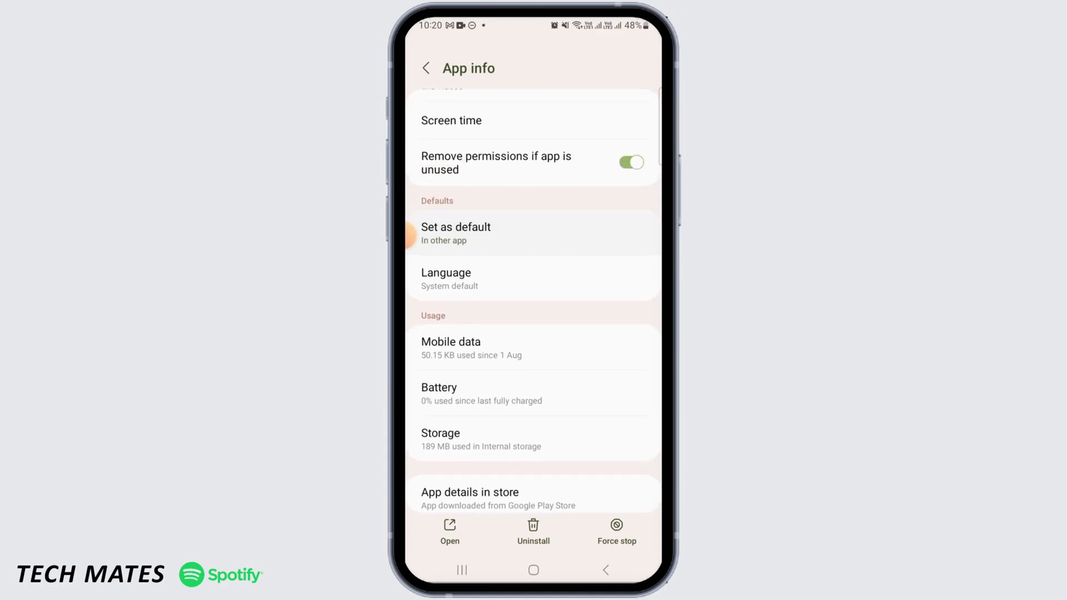
left_click(455, 233)
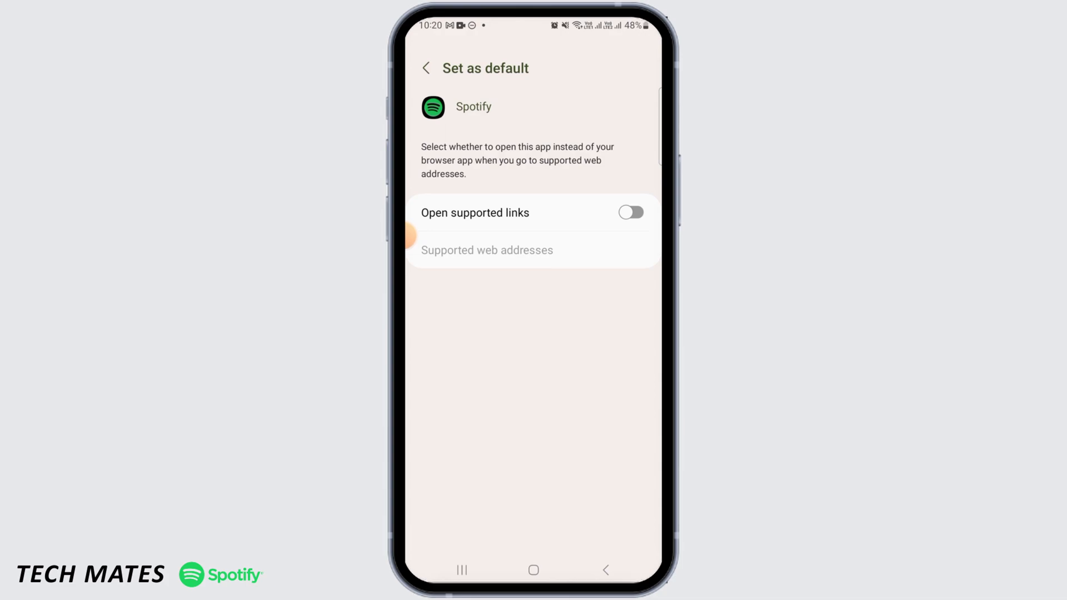
left_click(630, 212)
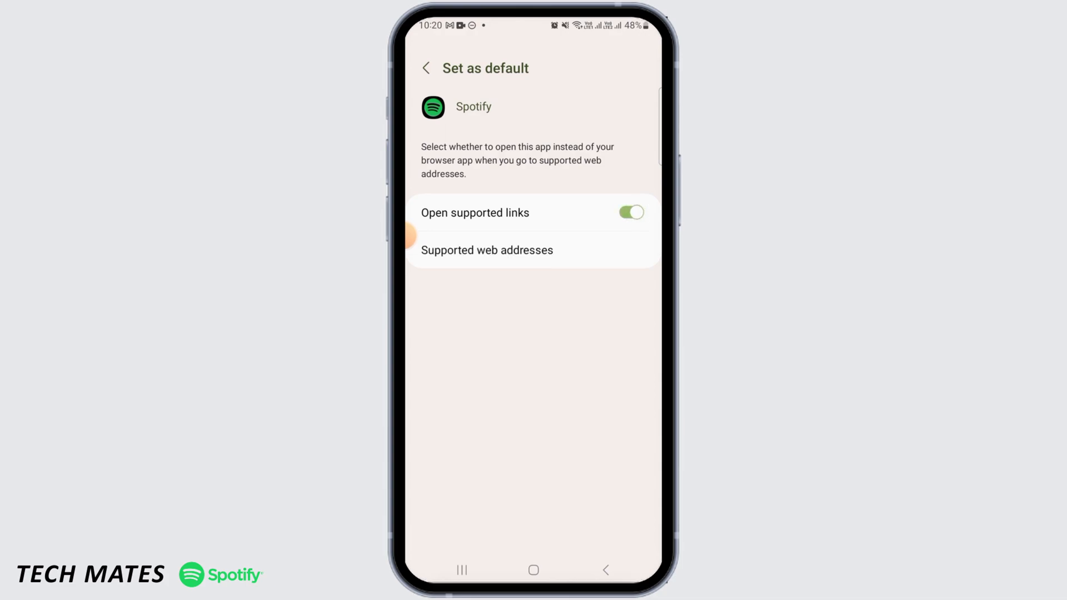
left_click(426, 67)
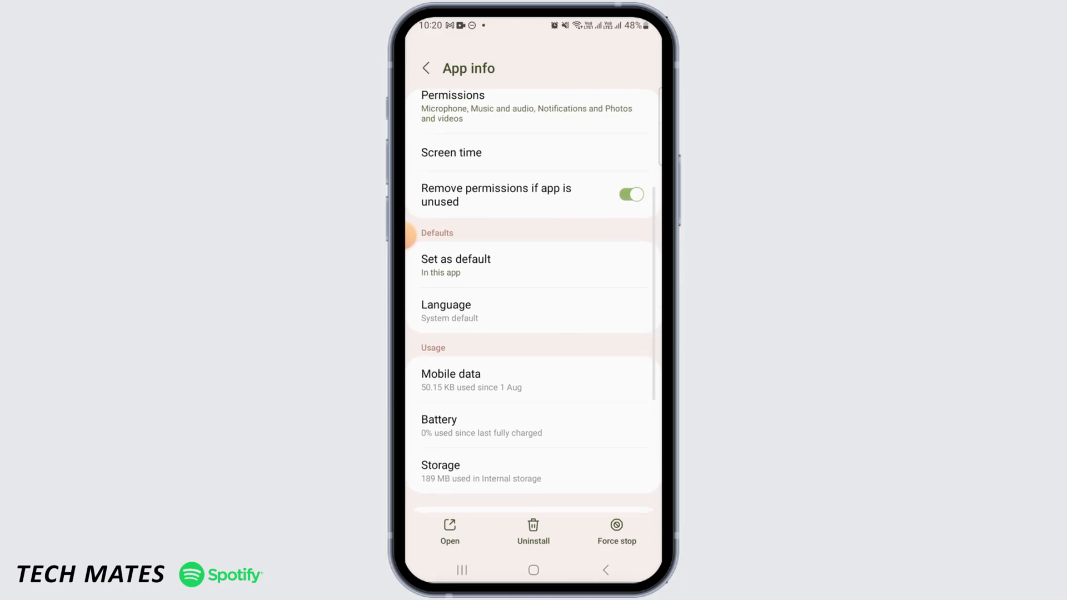
Force stop Spotify, confirm with OK, and return to the app drawer.
left_click(615, 531)
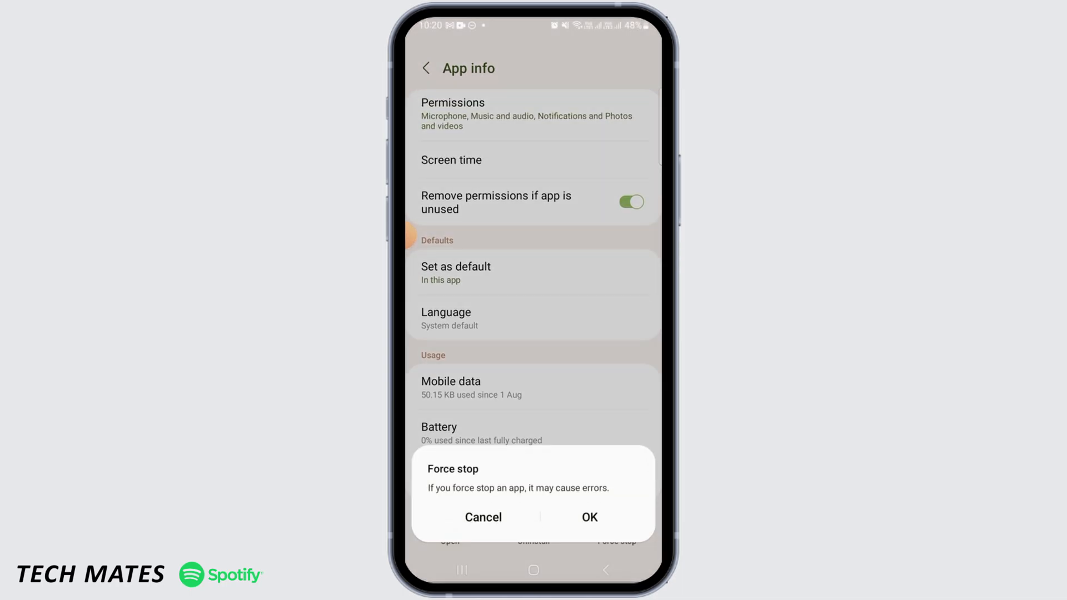
left_click(482, 517)
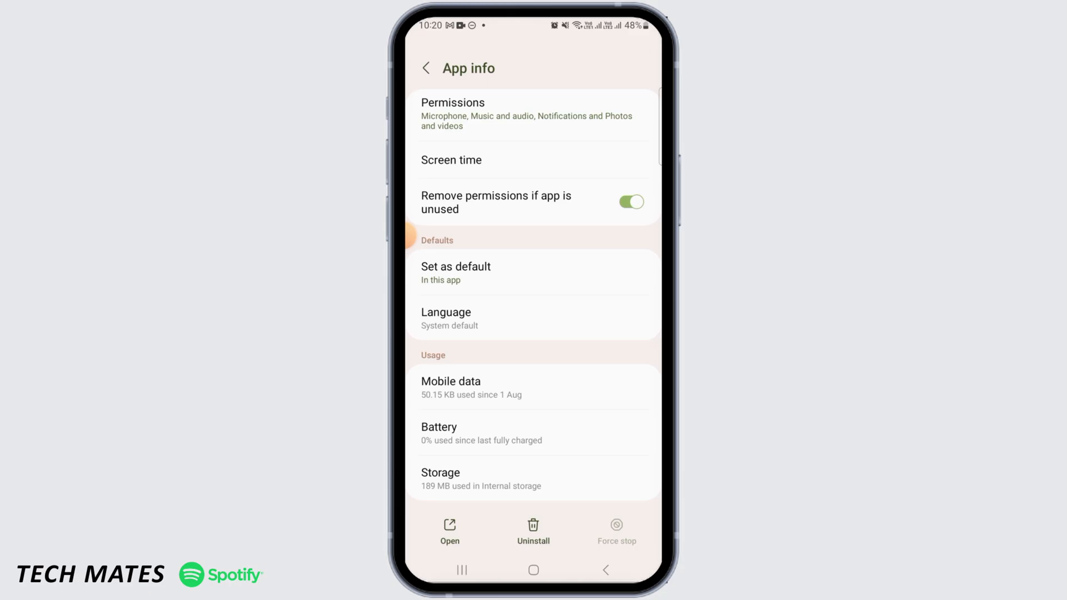
left_click(605, 570)
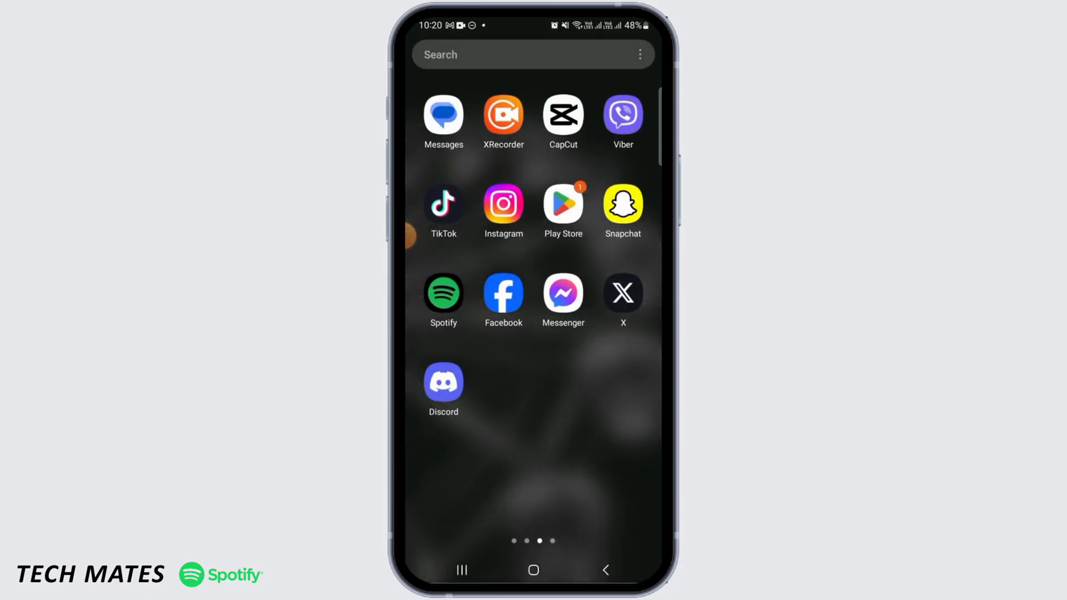